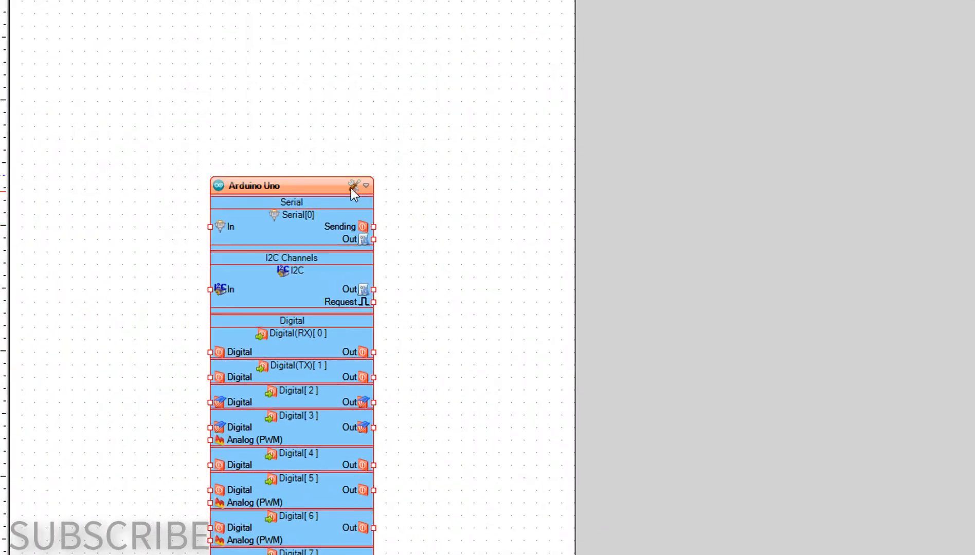
Set the board type to Arduino Uno and search the palette for 'oled'
click(355, 186)
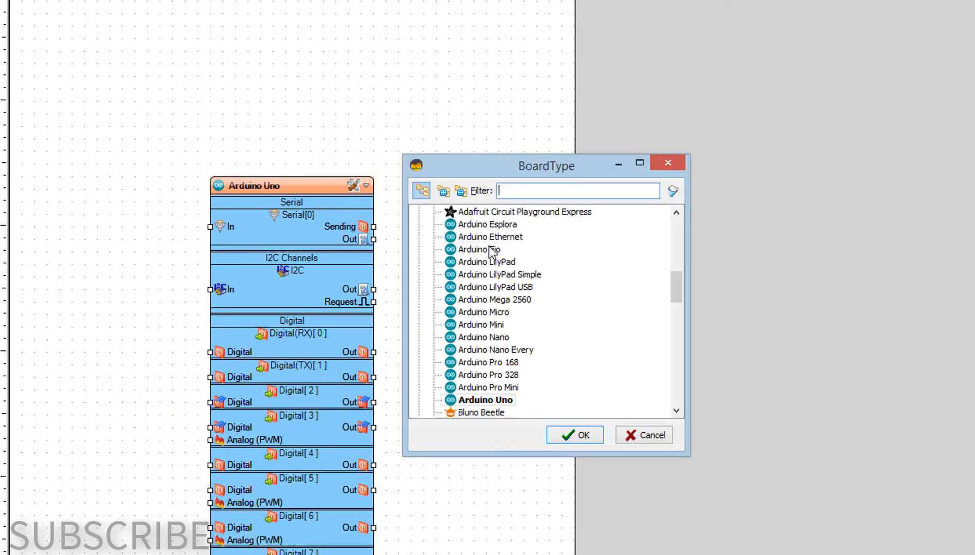
click(486, 401)
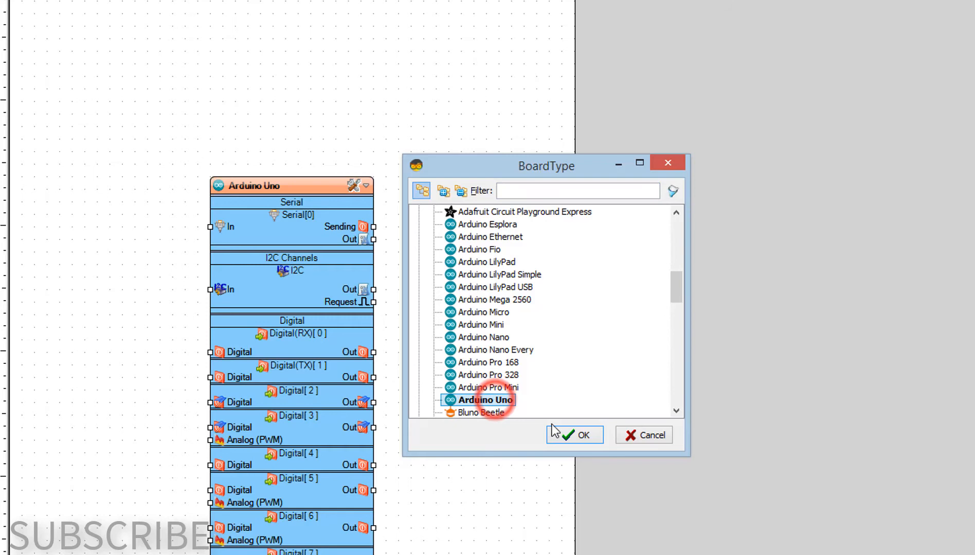
click(574, 435)
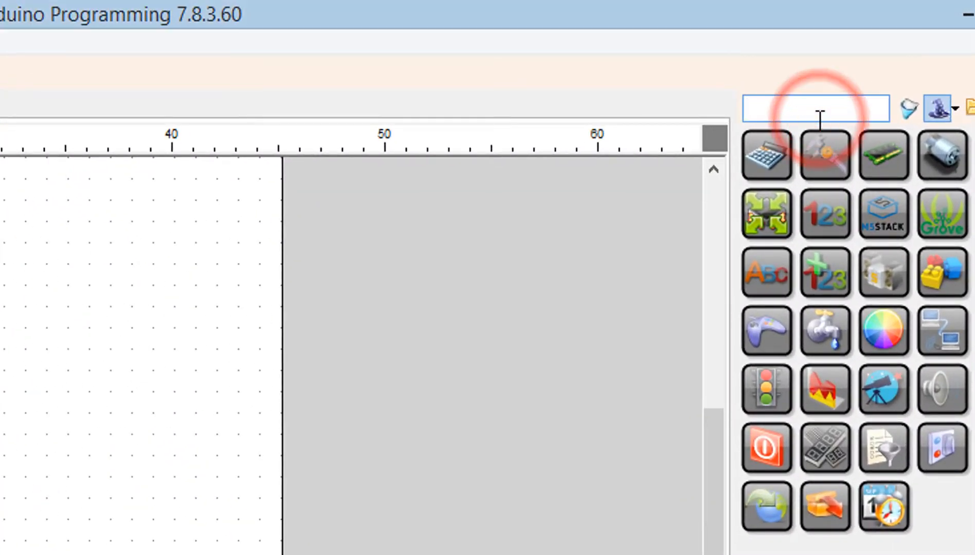
text(oled)
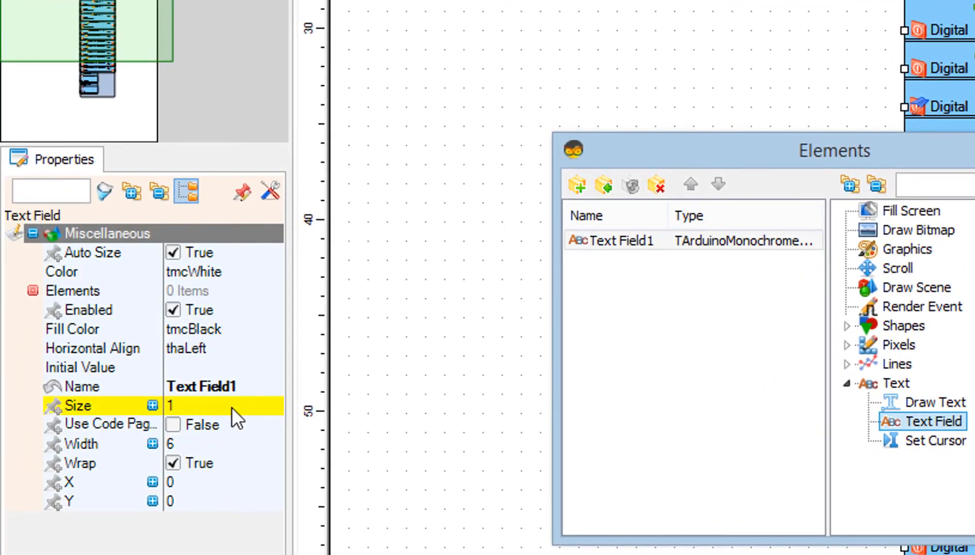
Set the Text Field1 size to 3 and close the display's elements editor
text(3)
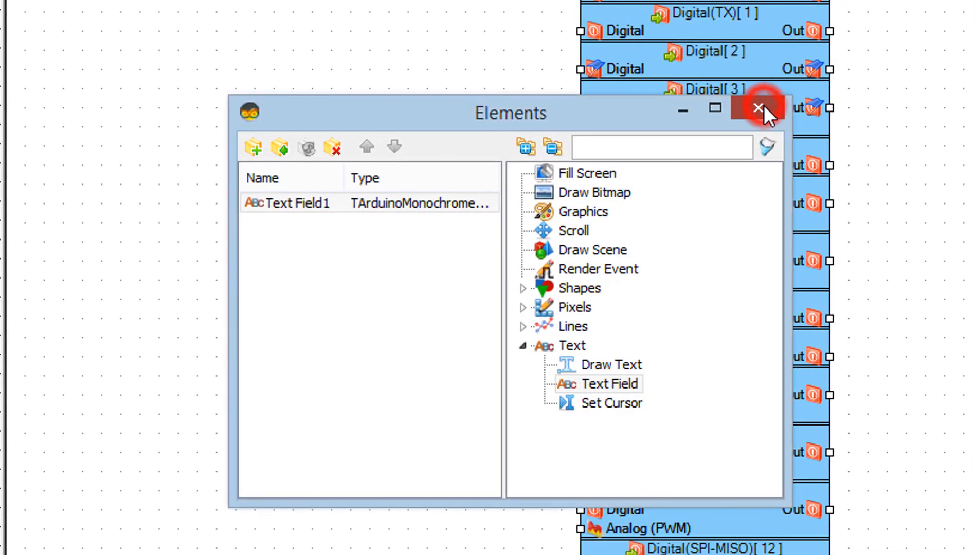
click(758, 108)
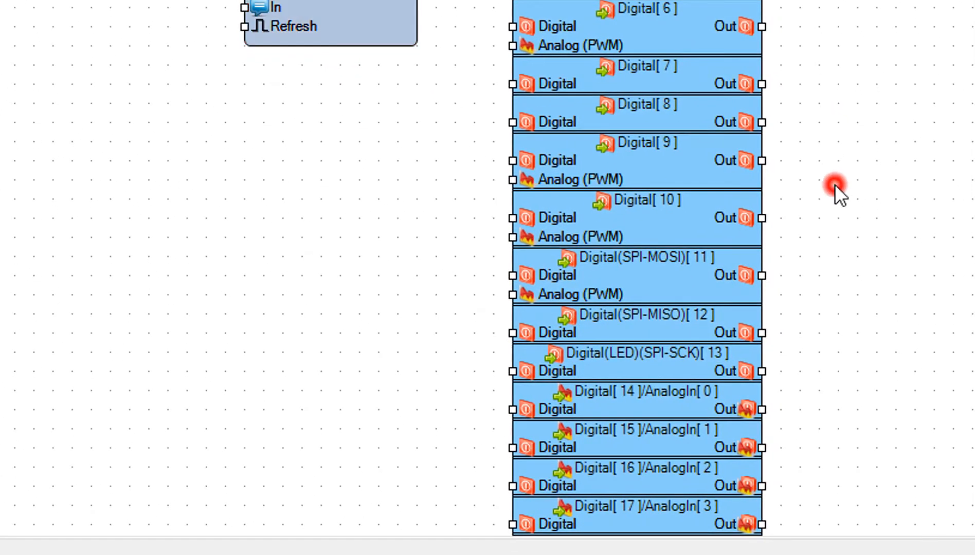
Connect analog pin 0's output to Text Field1's In pin on the OLED display
scroll(down, 3)
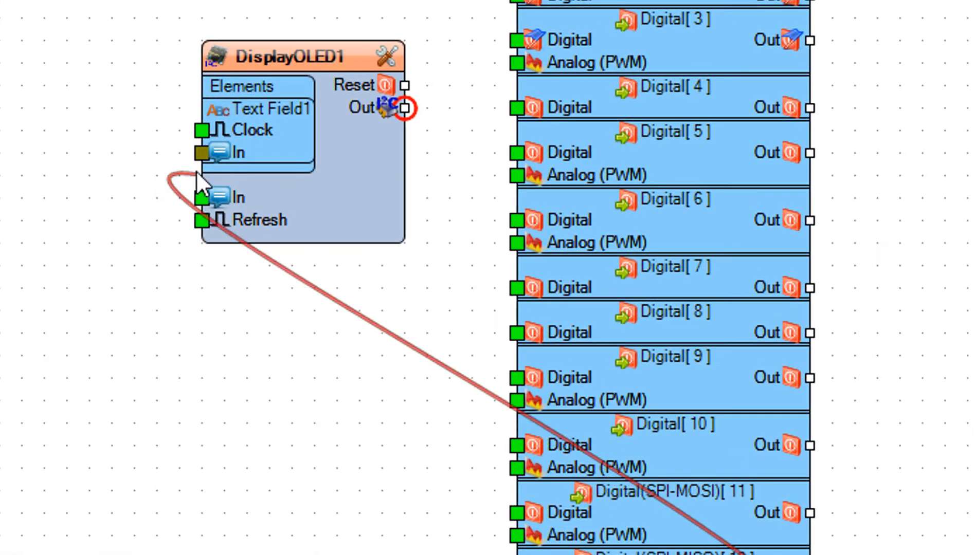
click(200, 152)
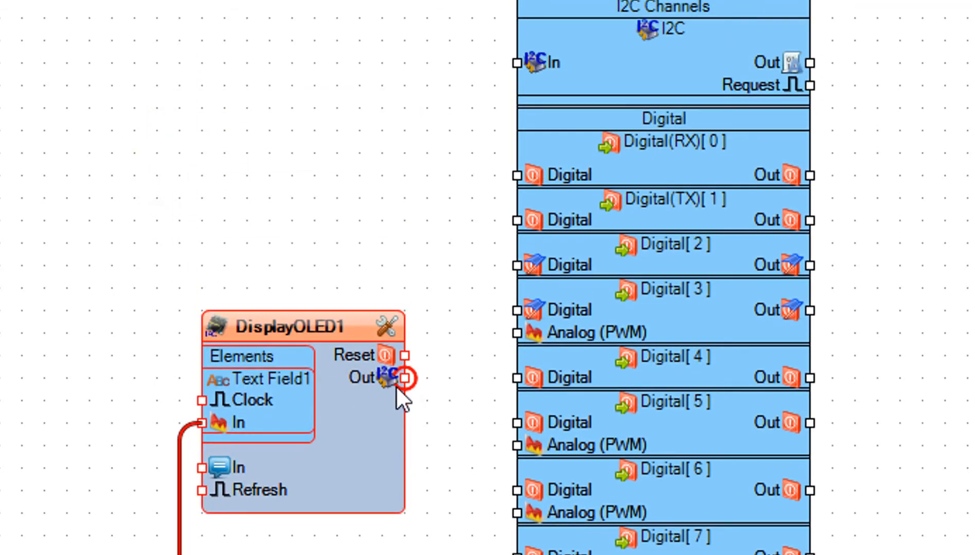
Wire the DisplayOLED1 output to the Uno's I2C Channels input
drag(404, 378, 473, 124)
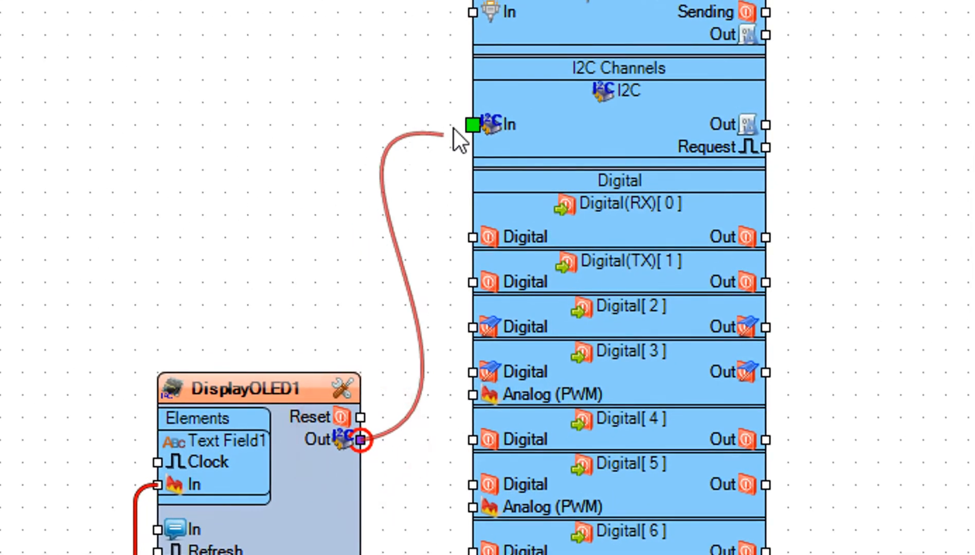
click(472, 125)
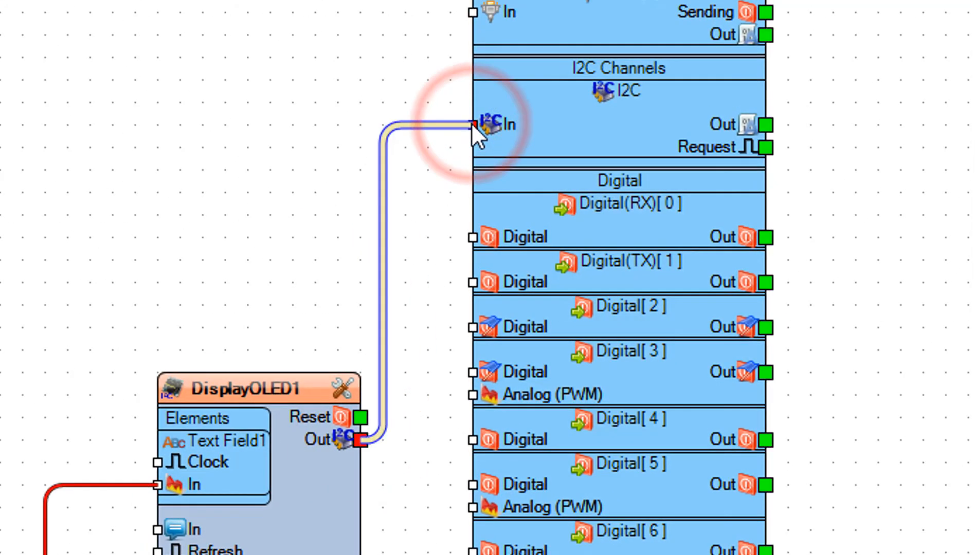